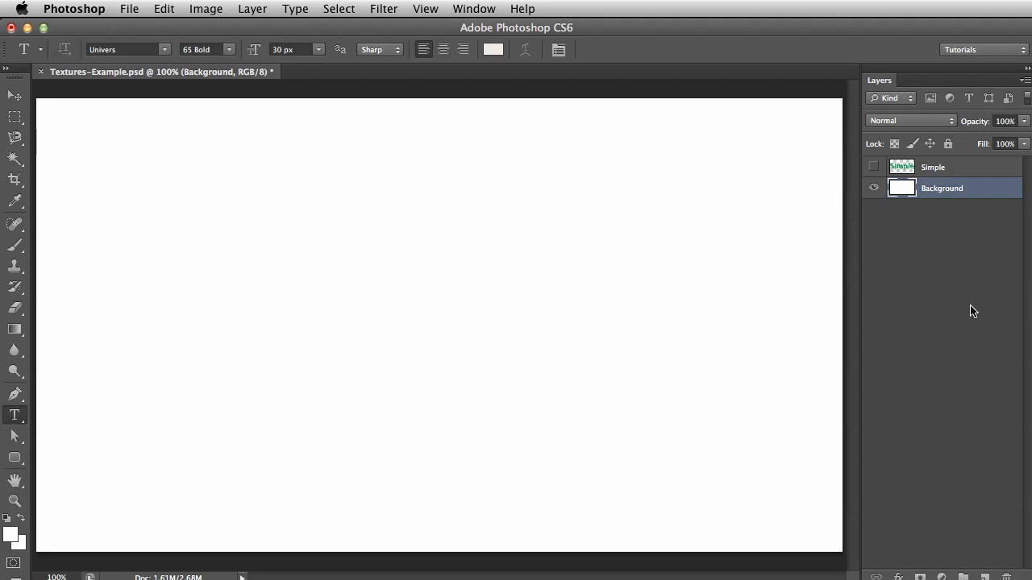
mouse_move(971, 188)
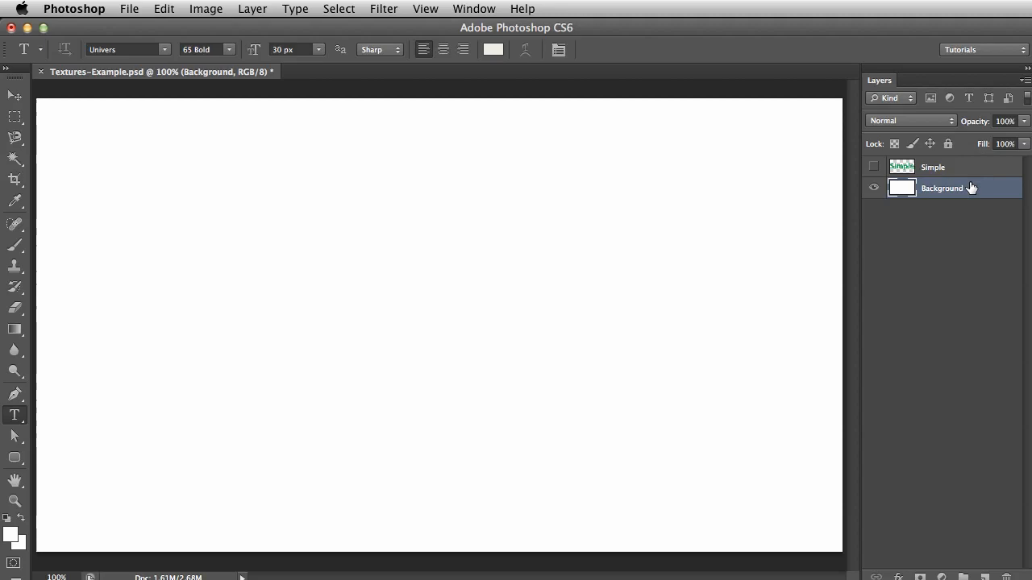
Compare Orange-Red brick presets, including Plum, and apply Orange, English to the layer.
left_click(384, 8)
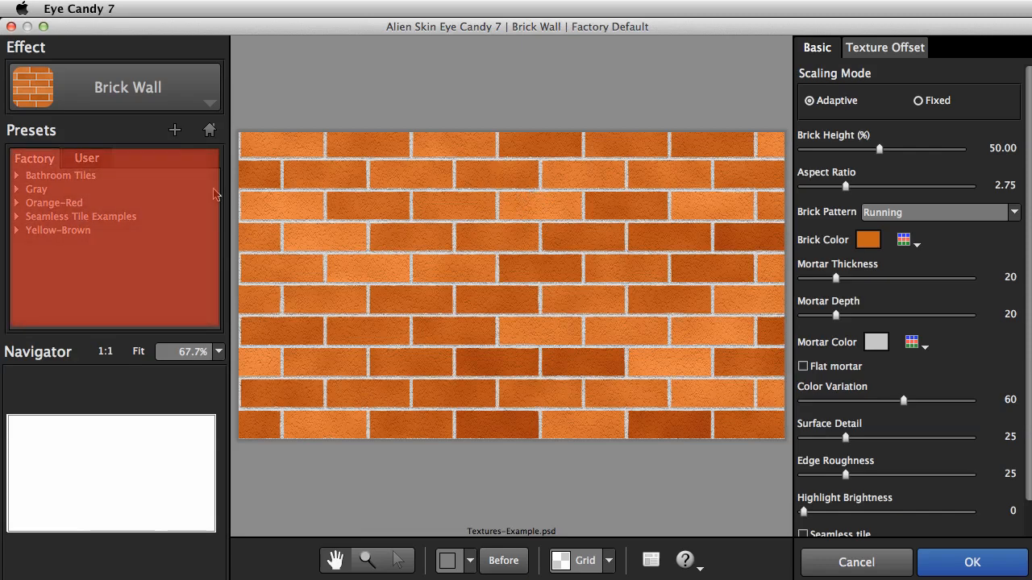
left_click(16, 202)
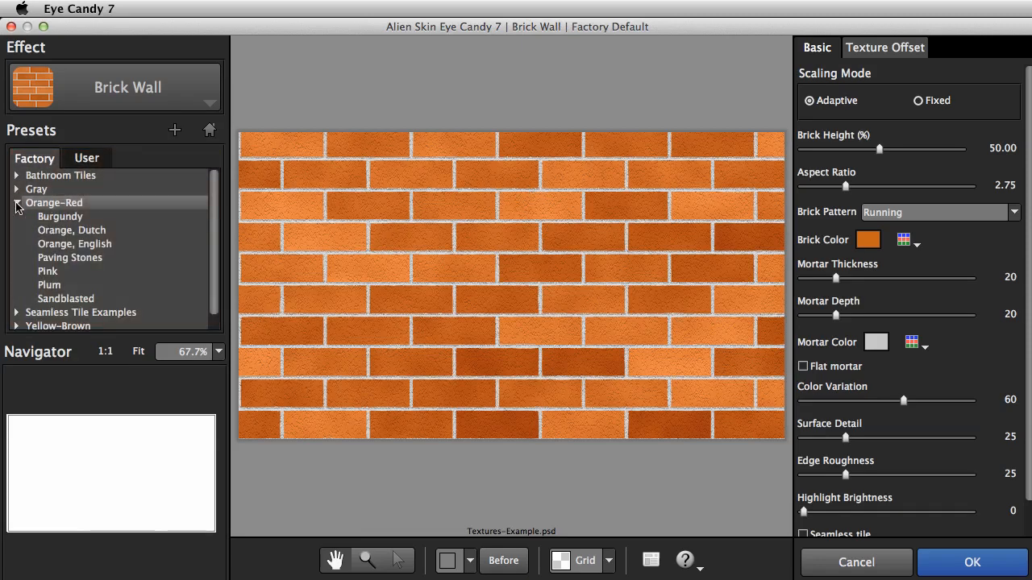
left_click(59, 216)
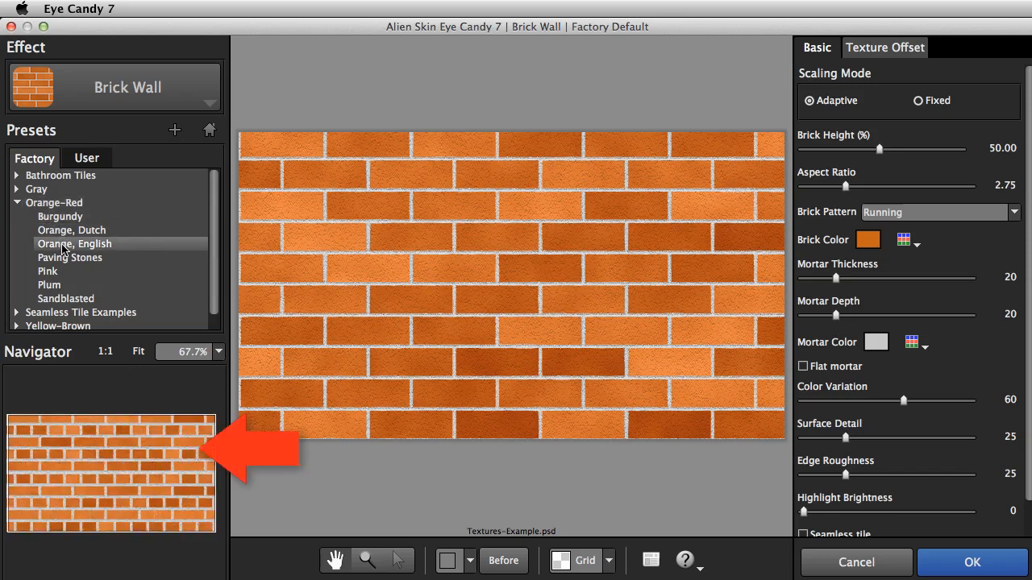
left_click(49, 285)
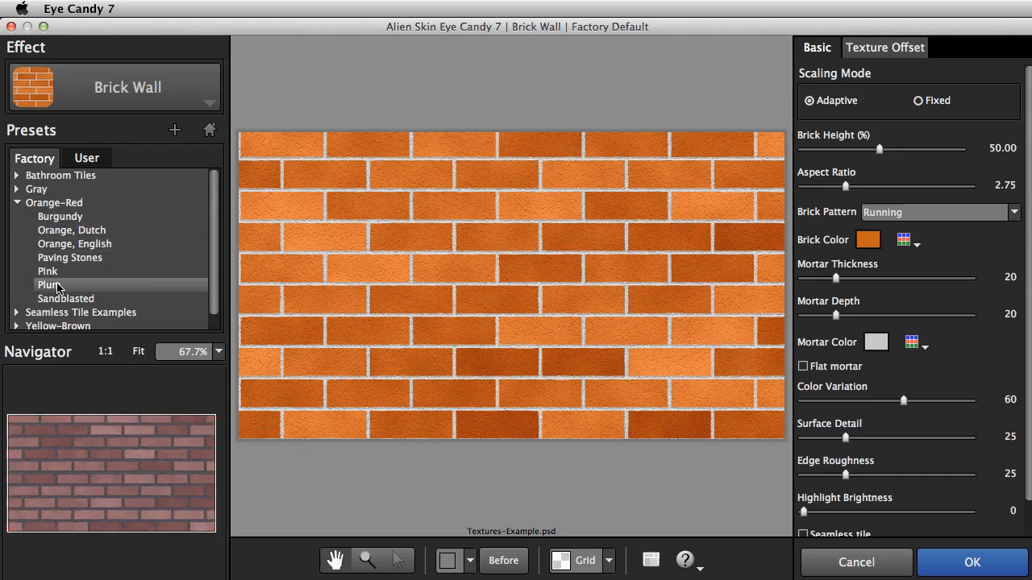
left_click(74, 244)
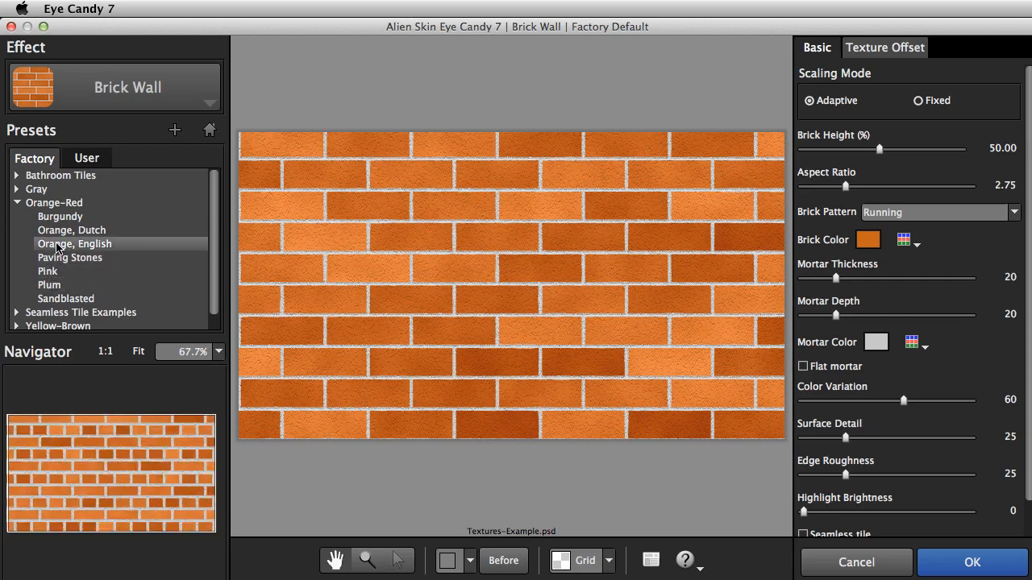
left_click(74, 243)
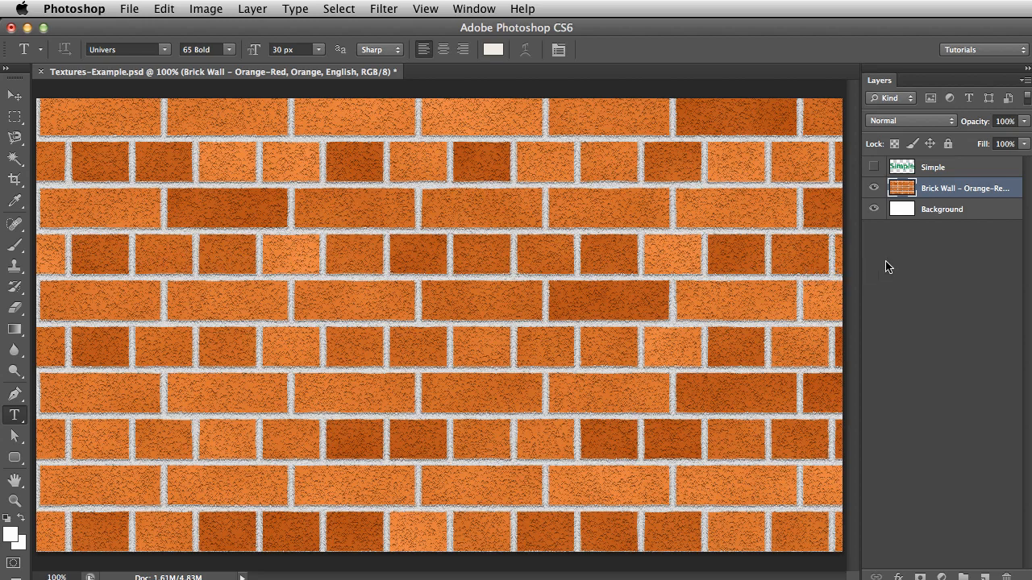
mouse_move(887, 247)
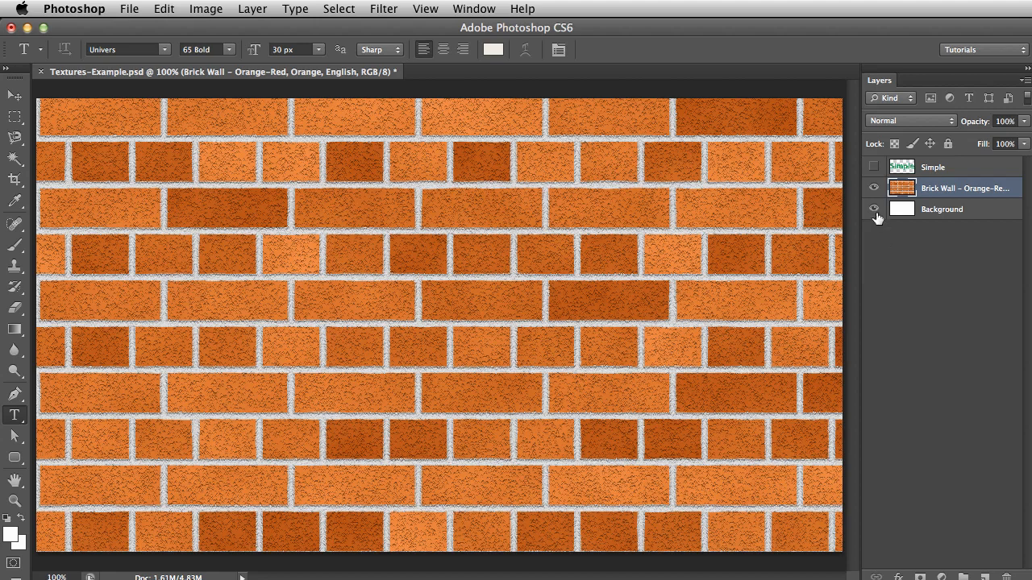
mouse_move(874, 191)
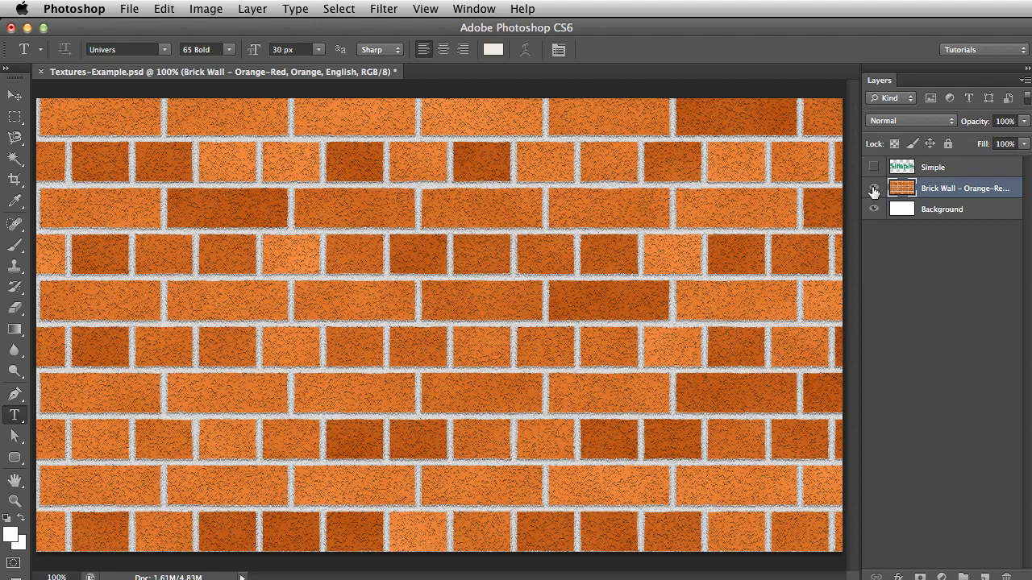
Hide the Brick Wall layer, then show and select the green Simple text layer.
left_click(873, 187)
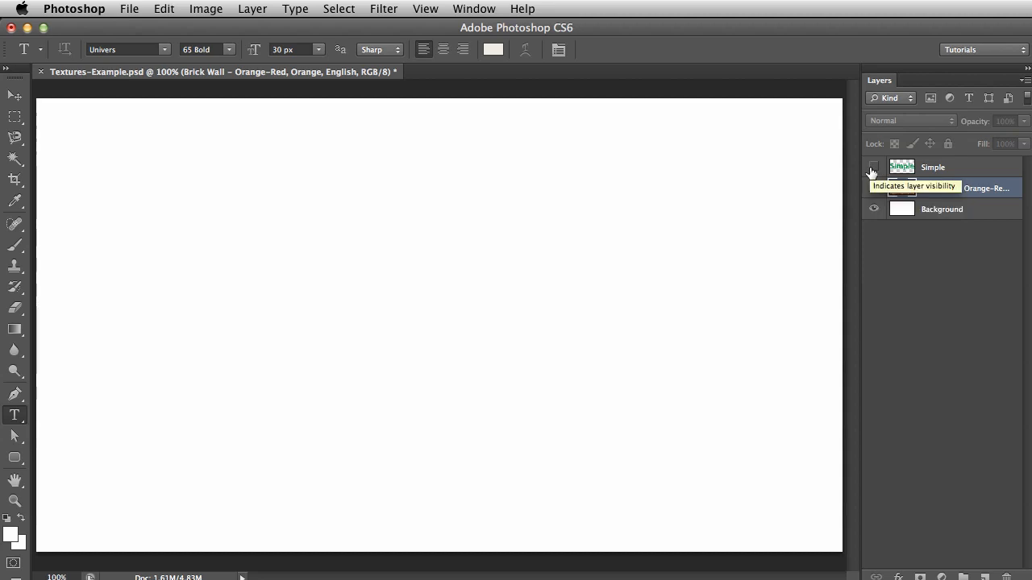
left_click(873, 167)
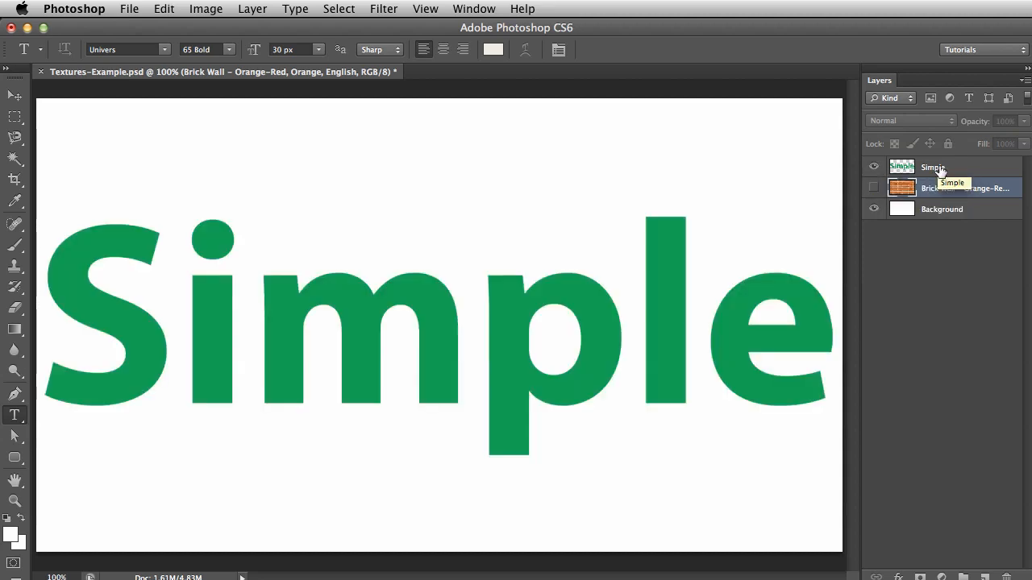
left_click(383, 9)
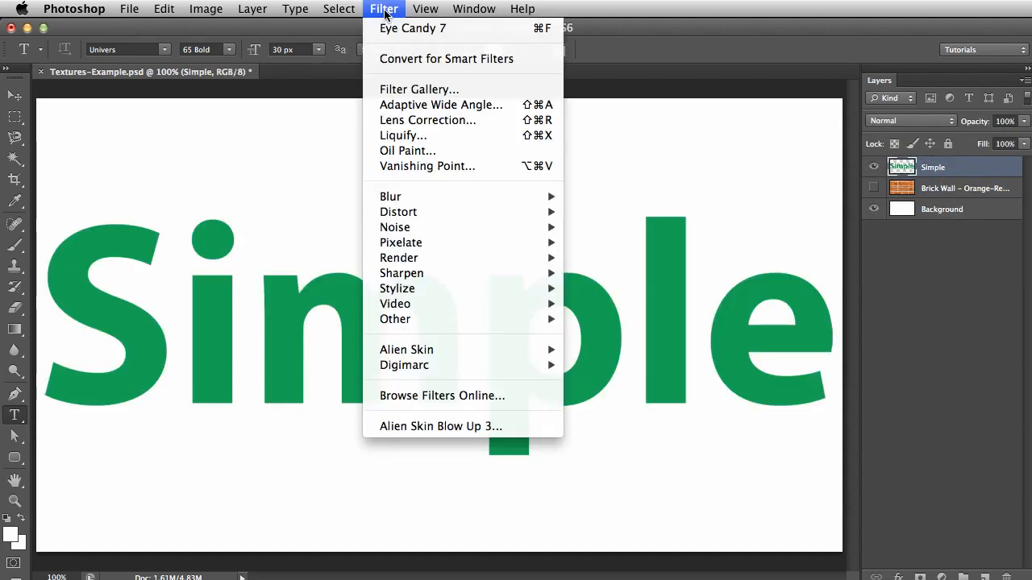
Launch Eye Candy 7 on the Simple text, previewing the Orange, English brick preset.
left_click(412, 29)
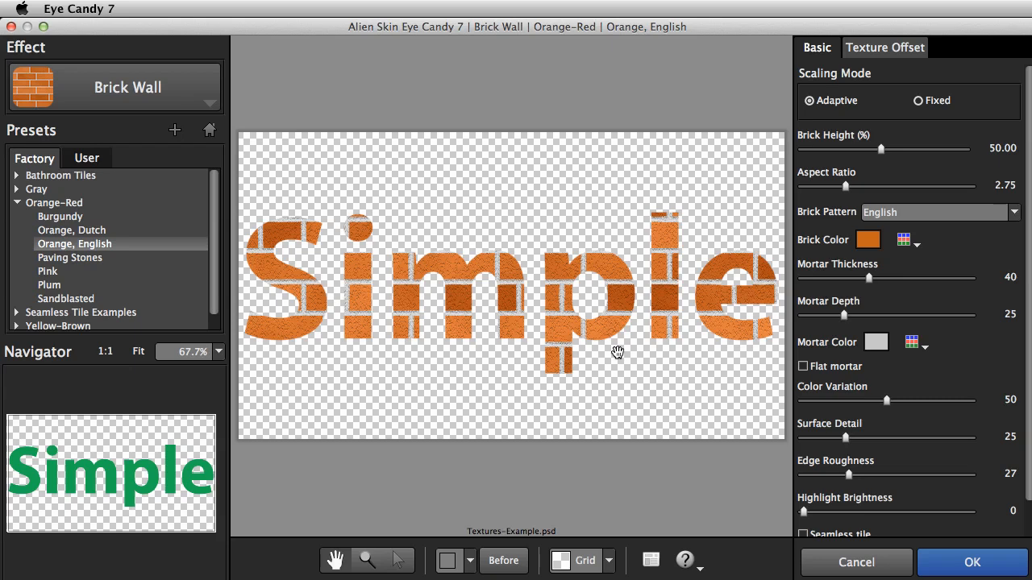
mouse_move(636, 276)
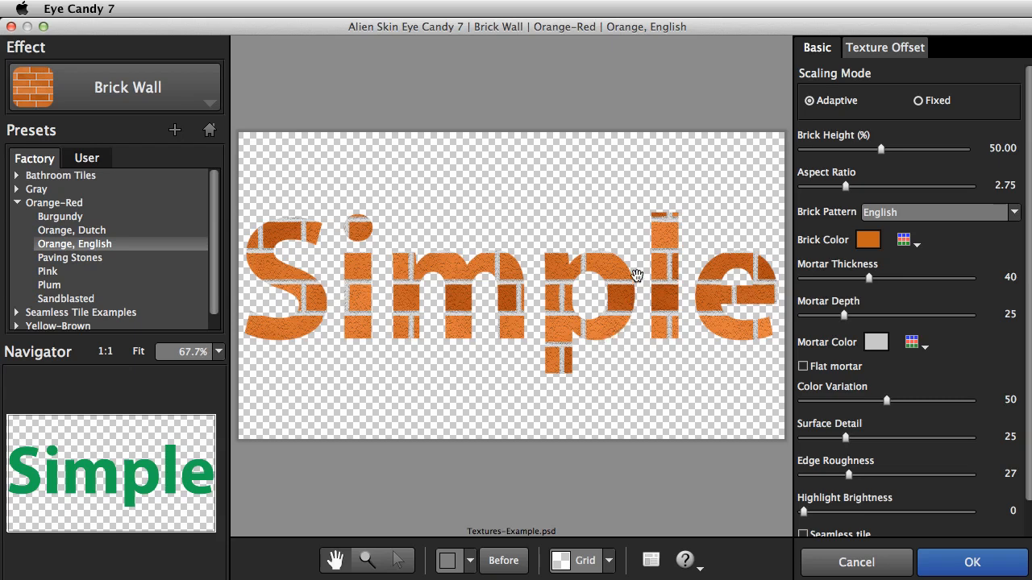
mouse_move(582, 259)
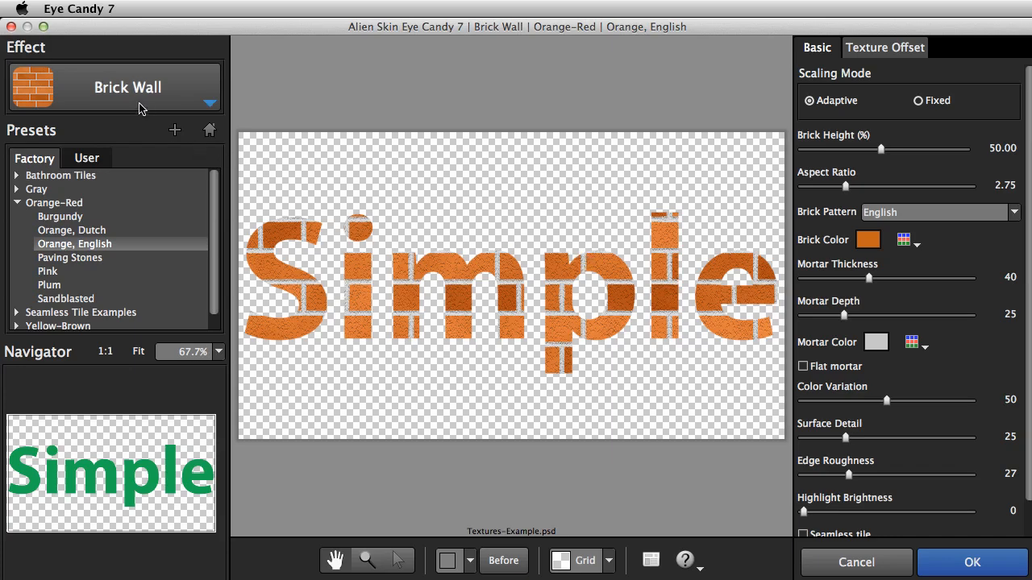
left_click(209, 103)
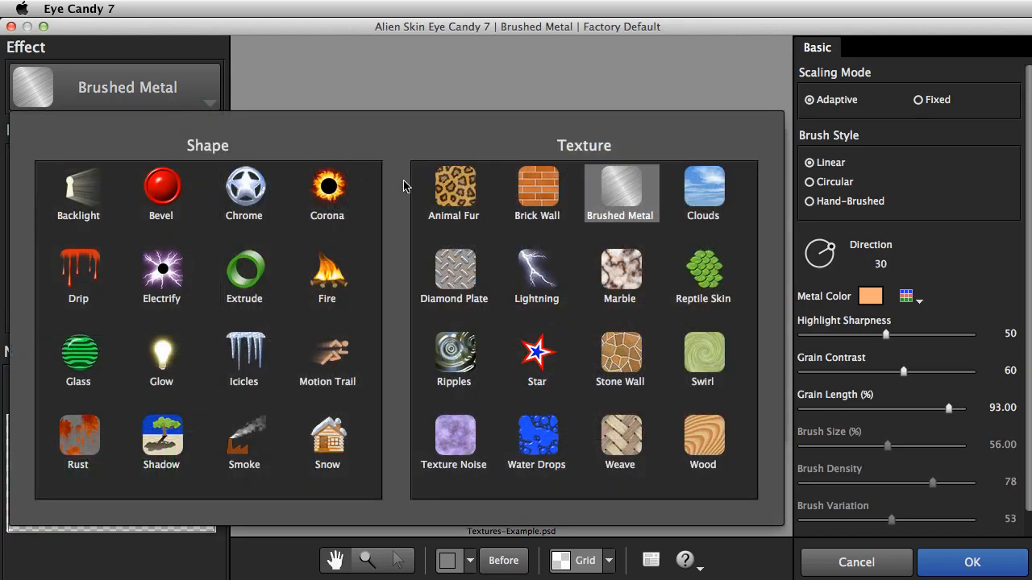
Preview Reptile Skin on the Simple text with Feature Size reduced to about 14.5.
left_click(702, 270)
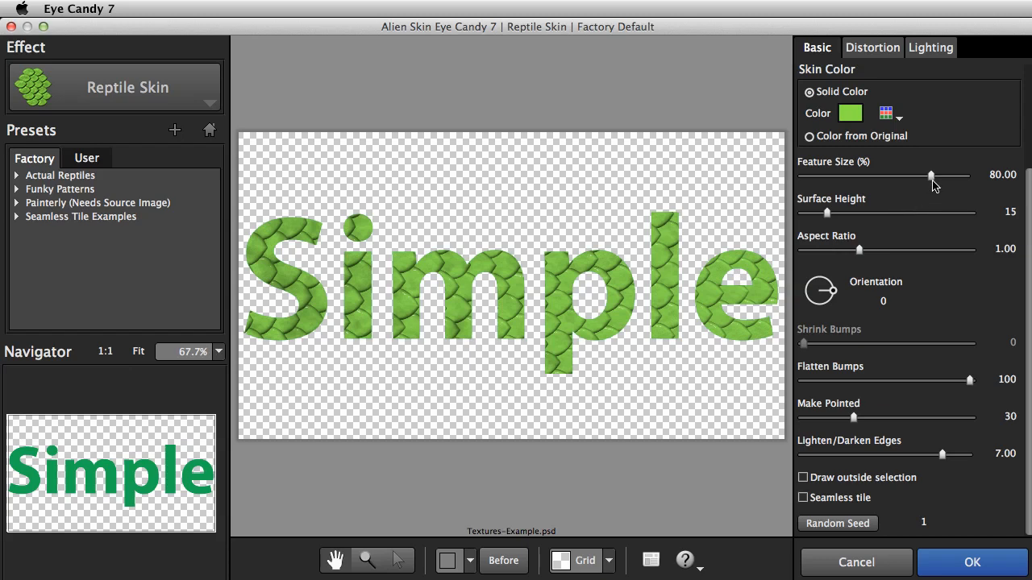
left_click_drag(930, 175, 824, 175)
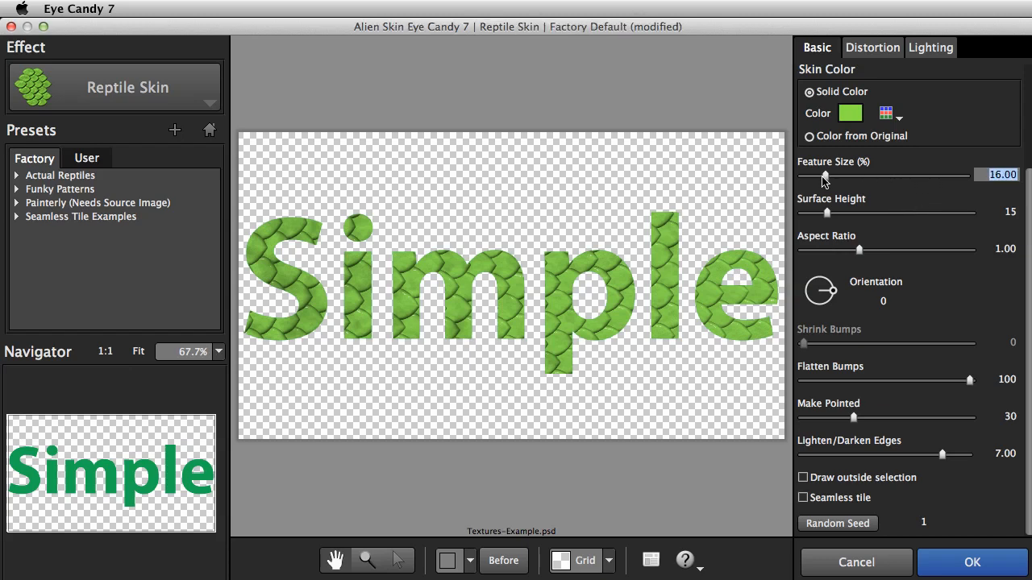
left_click_drag(825, 175, 822, 175)
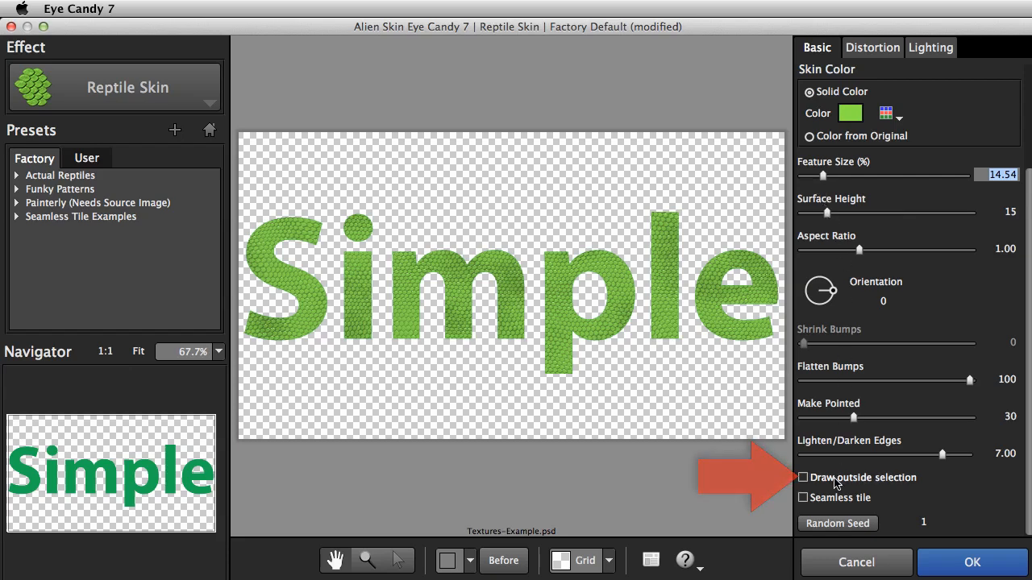
left_click(802, 477)
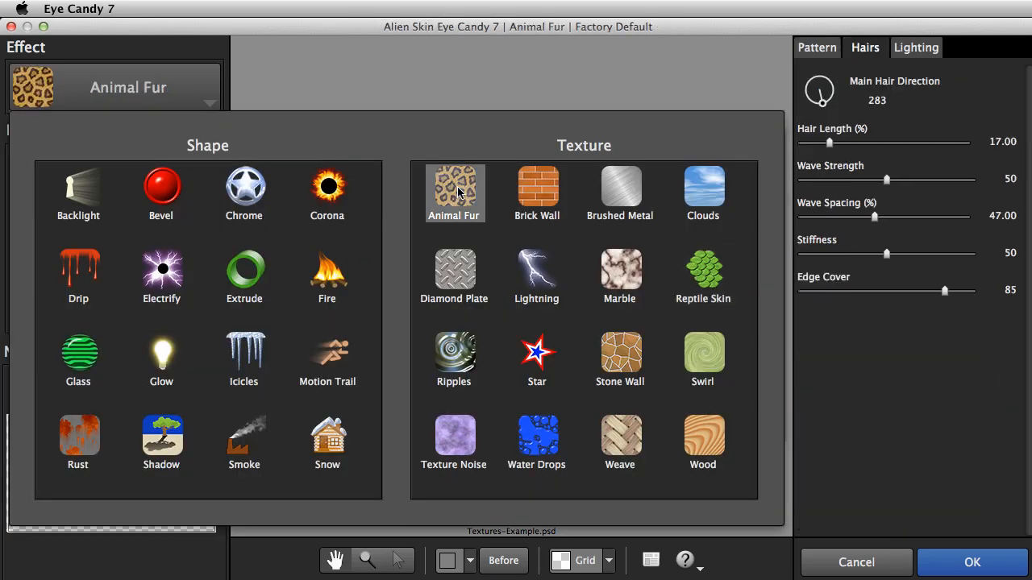
Apply leopard Animal Fur with Hair Length about 20.7 and Draws outside selection unchecked.
left_click(453, 185)
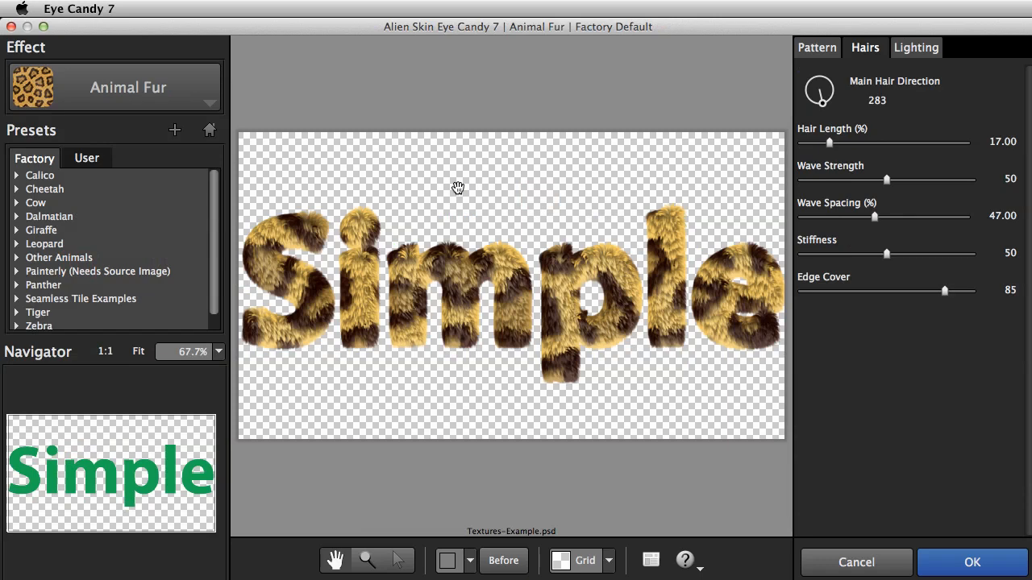
mouse_move(802, 180)
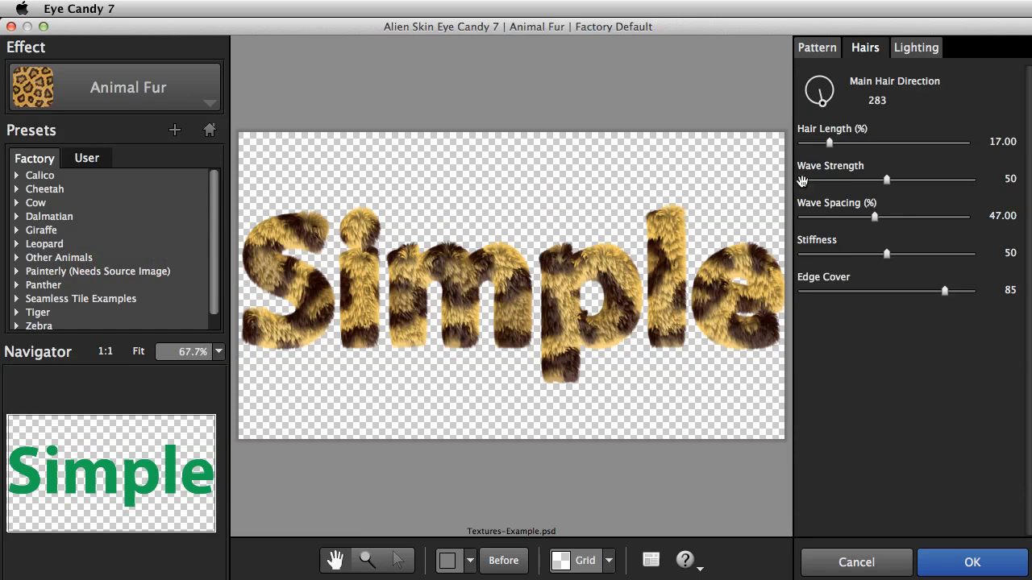
left_click_drag(829, 142, 830, 143)
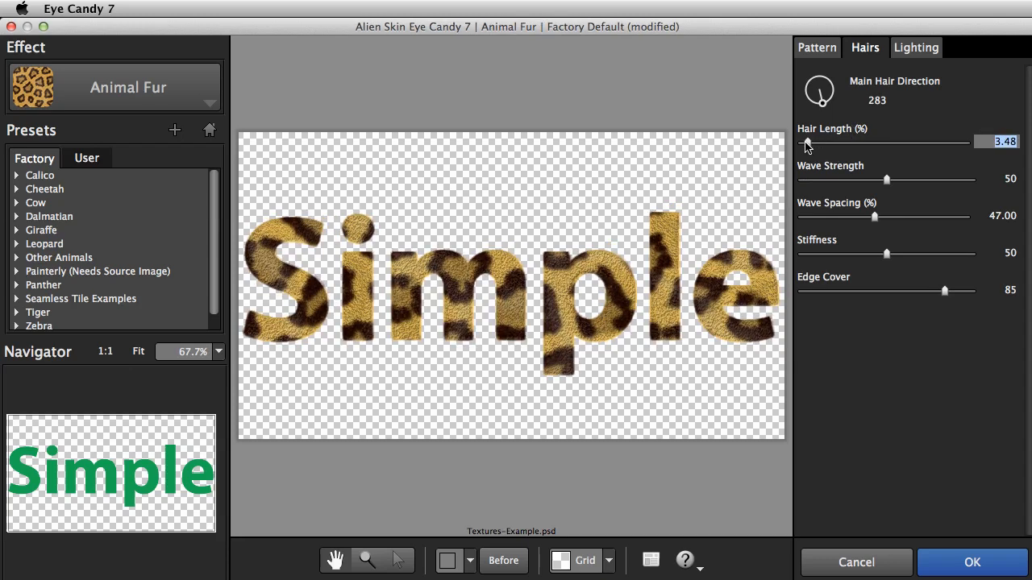
left_click_drag(806, 143, 821, 143)
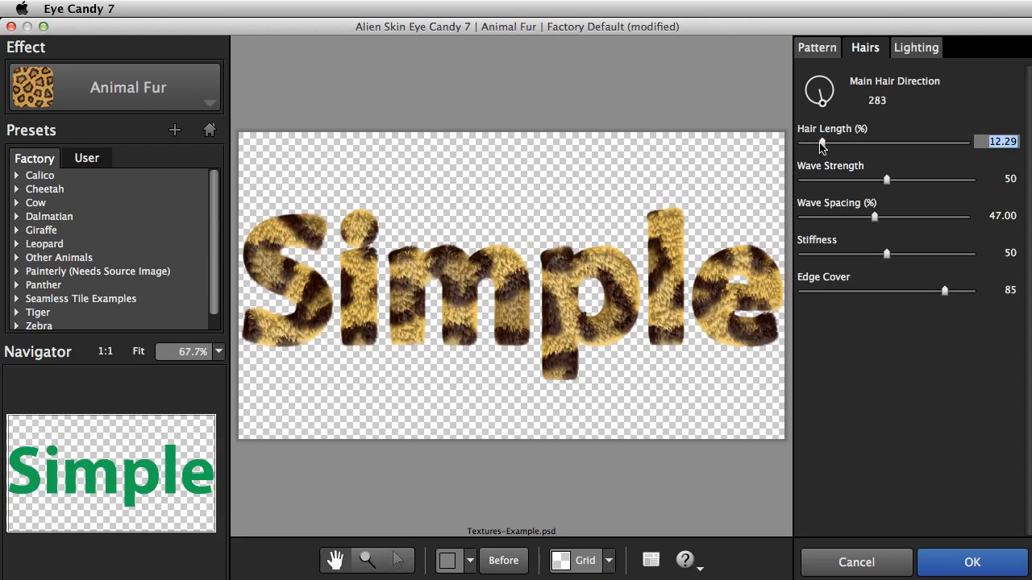
left_click_drag(821, 143, 835, 143)
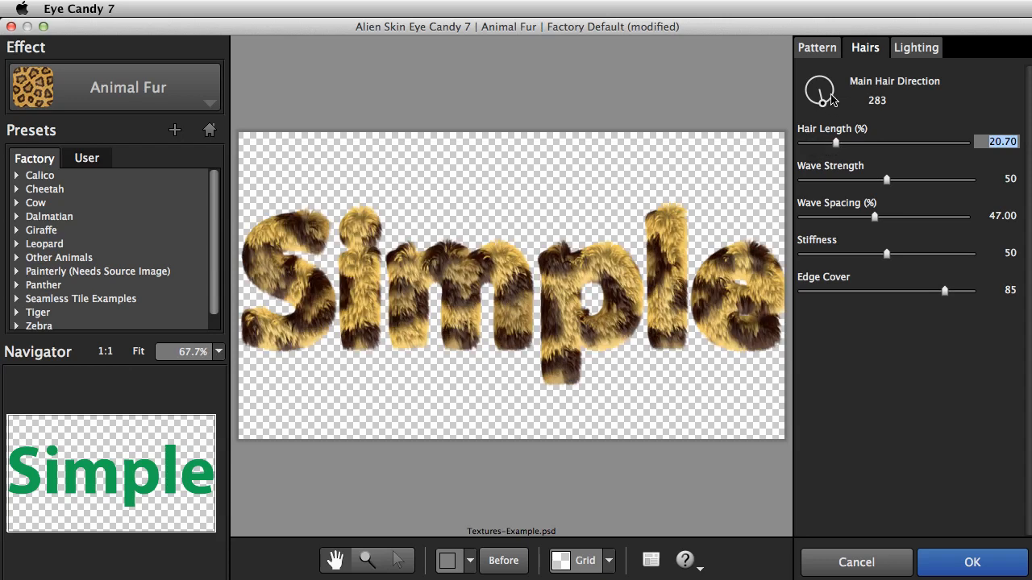
left_click(816, 47)
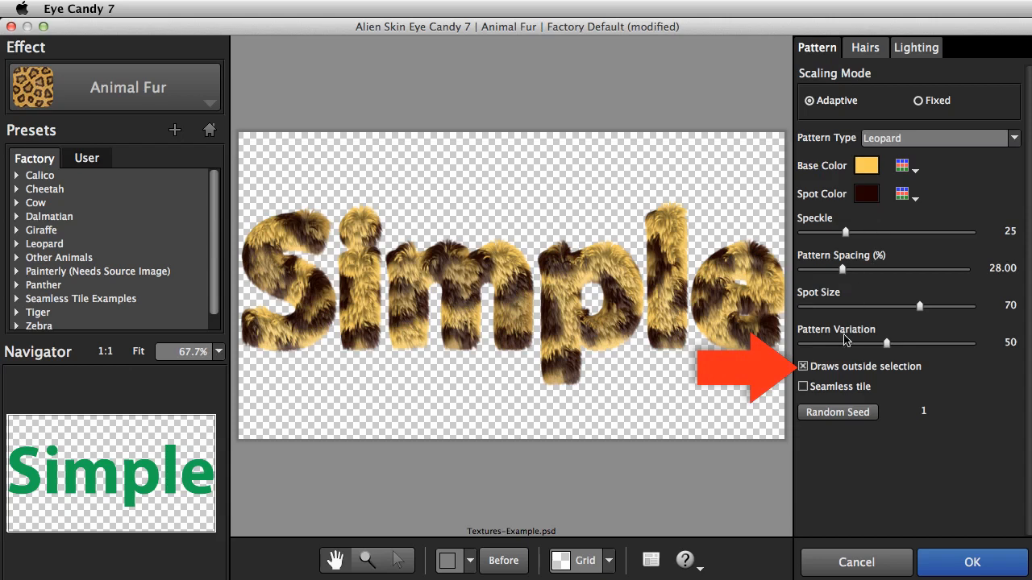
mouse_move(808, 372)
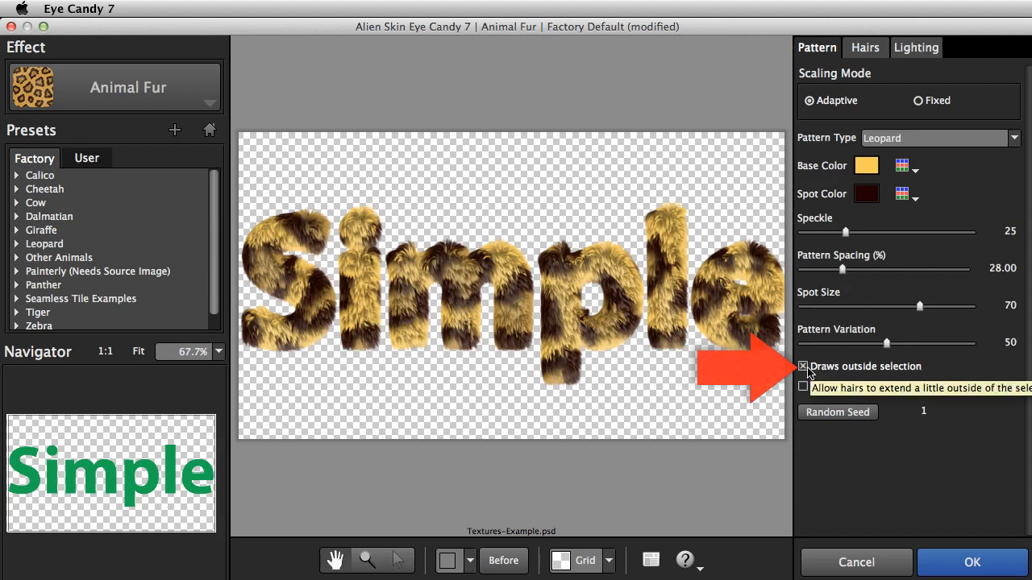
left_click(803, 366)
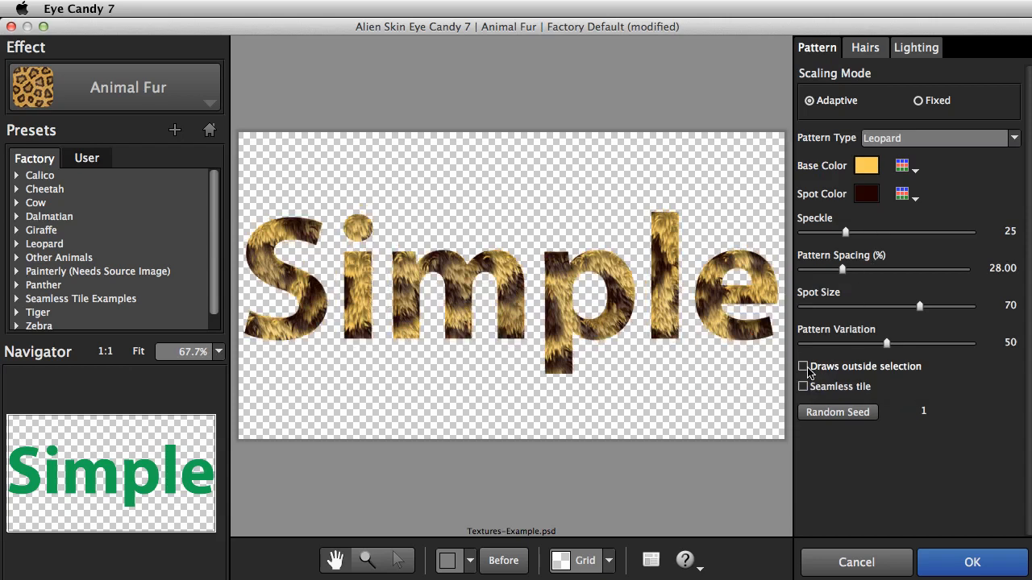